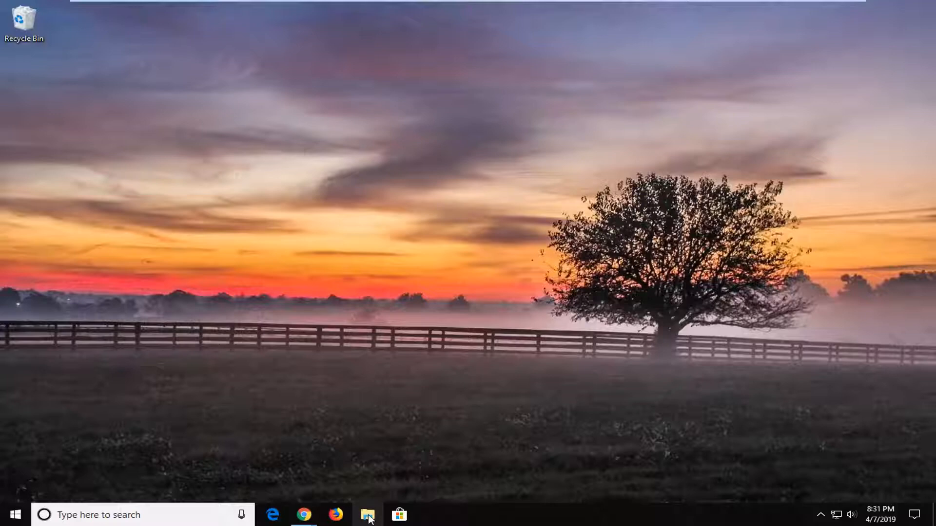
Launch File Explorer from the taskbar, opening at Quick access.
{"action": "left_click", "coordinate": [368, 515]}
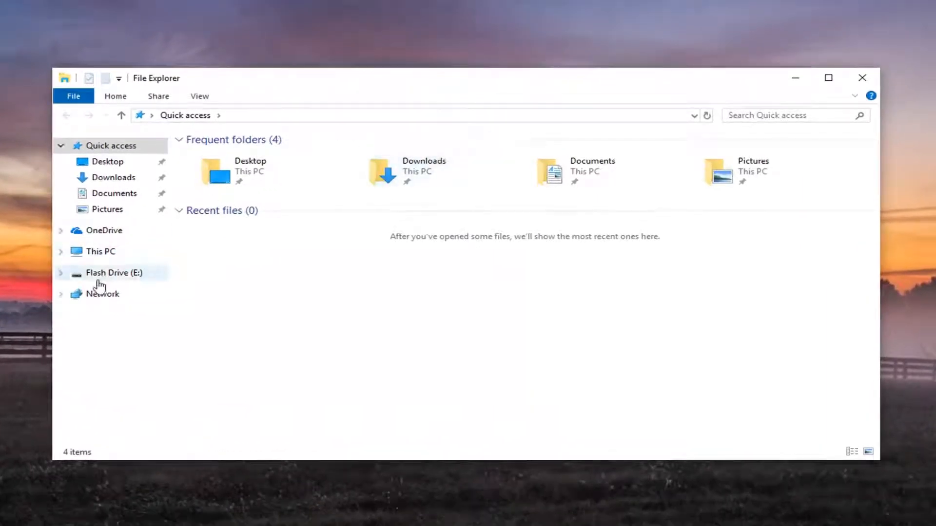
In This PC, select Flash Drive (E:) (37.2 MB free of 48.9 MB) and open its context menu.
{"action": "left_click", "coordinate": [100, 251]}
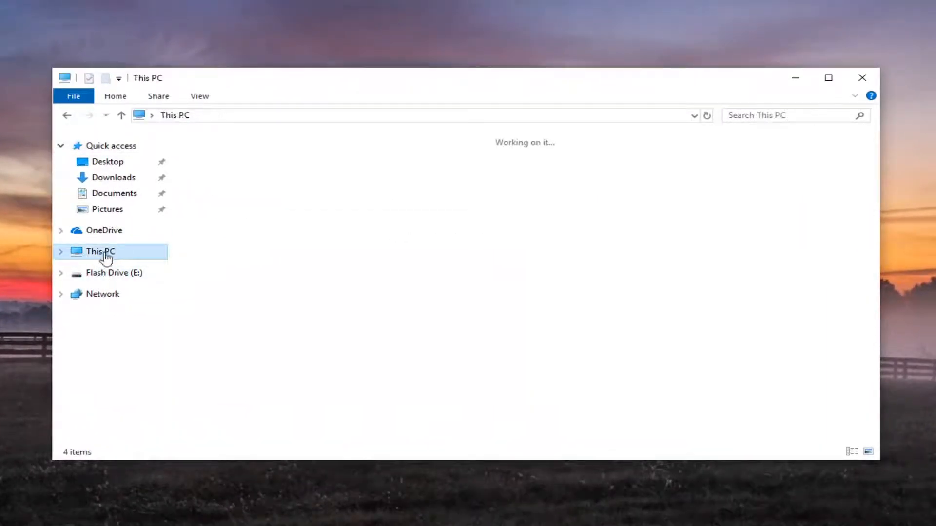
{"action": "left_click", "coordinate": [99, 251]}
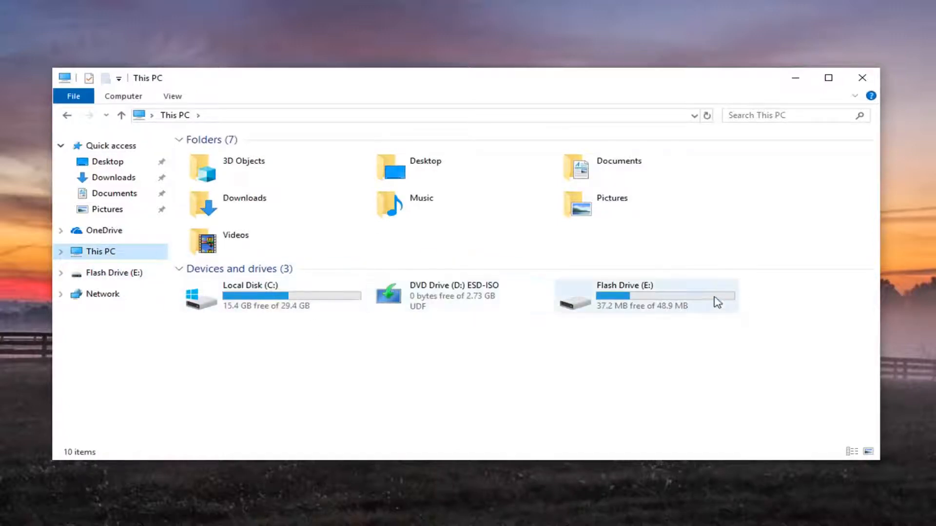
{"action": "left_click", "coordinate": [644, 296]}
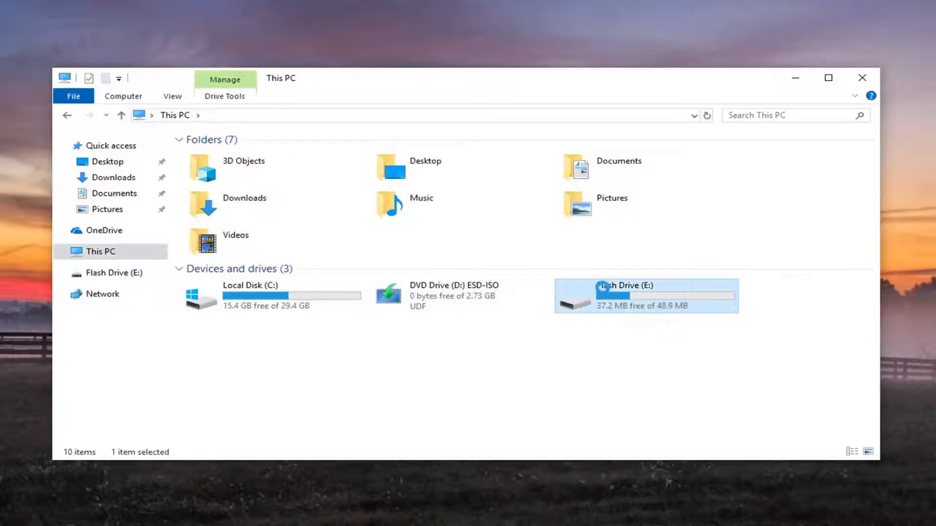
{"action": "right_click", "coordinate": [604, 292]}
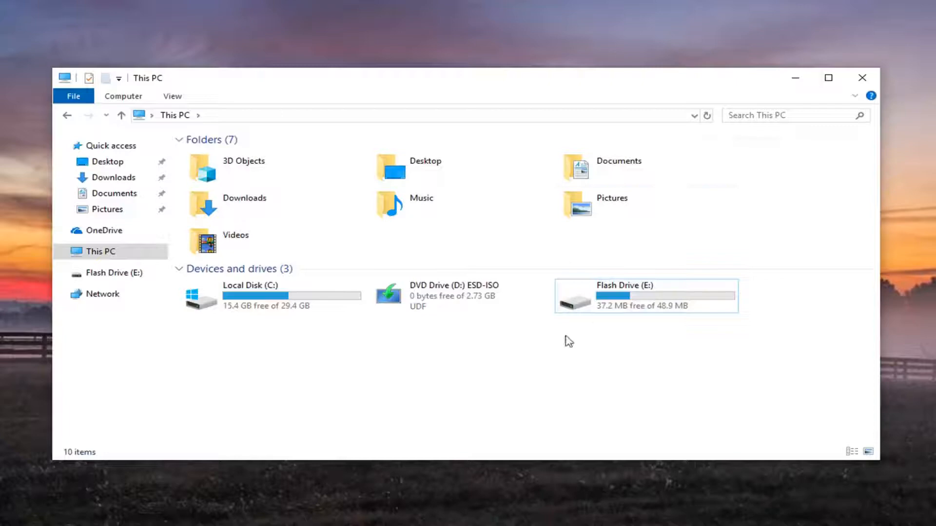
{"action": "left_click", "coordinate": [644, 296]}
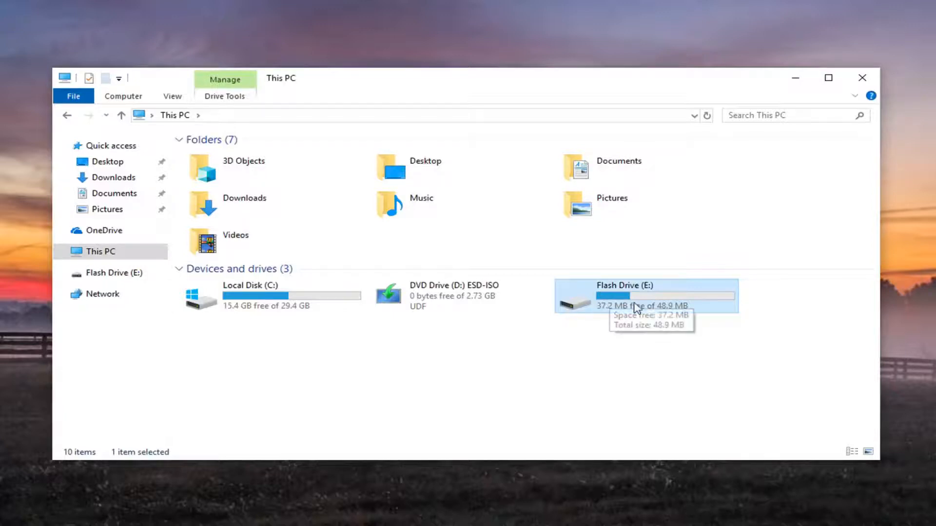
{"action": "right_click", "coordinate": [597, 297]}
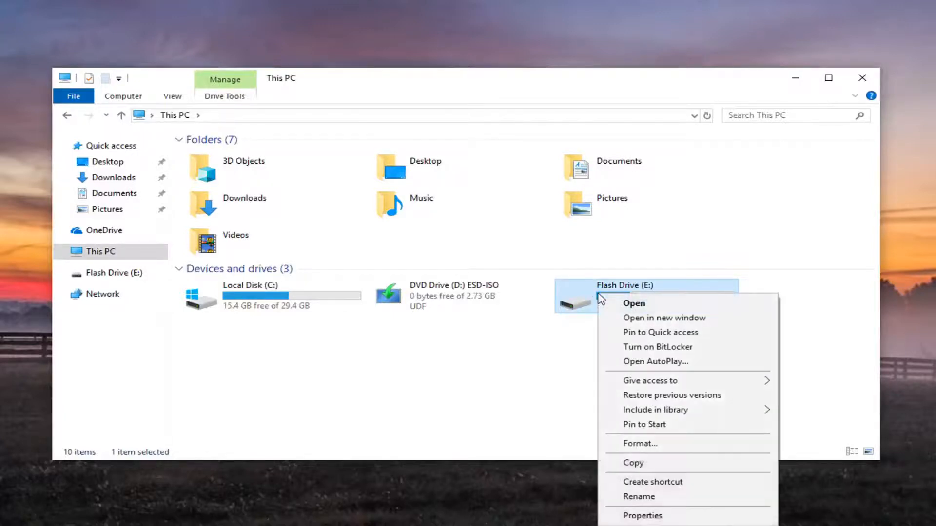
Open Format for Flash Drive (E:), keeping NTFS, 4096-byte units, label 'Flash Drive', Quick Format.
{"action": "left_click", "coordinate": [549, 346]}
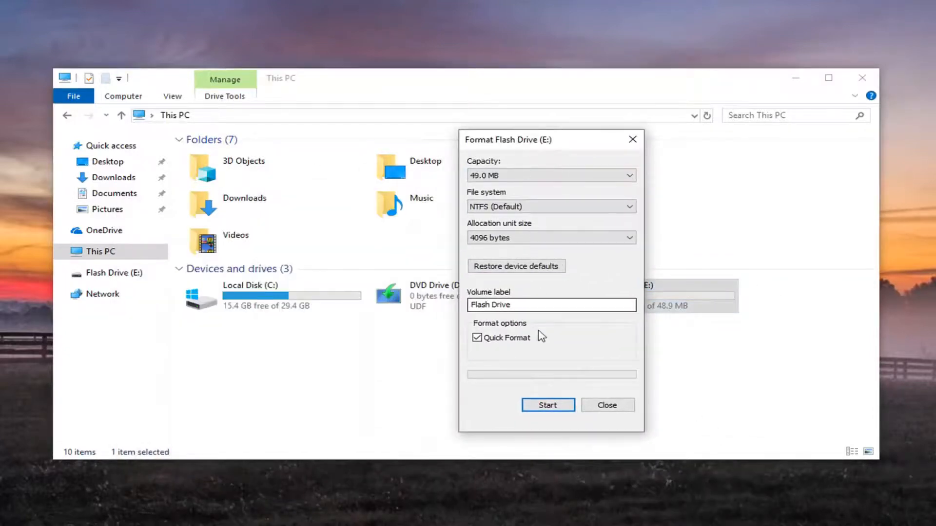
{"action": "left_click", "coordinate": [547, 405]}
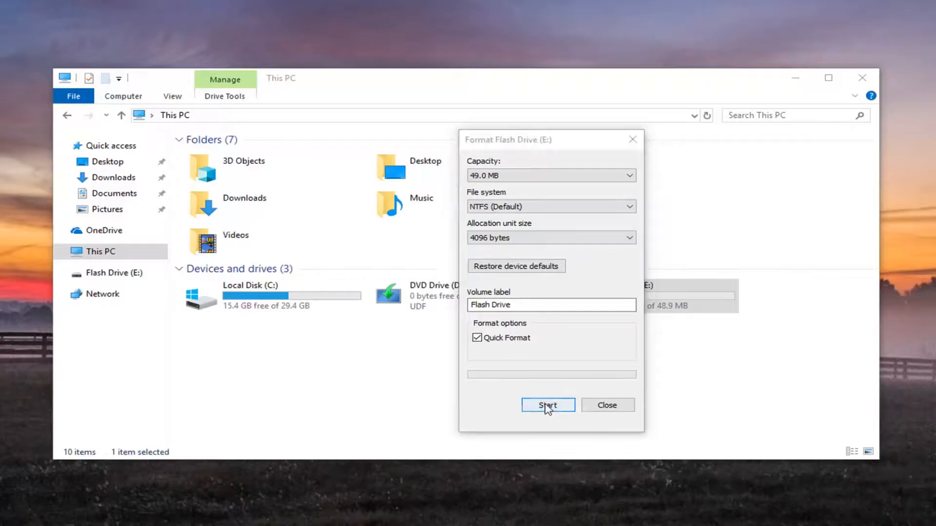
Run the NTFS quick format, accept the erase warning and Format Complete, then close Explorer.
{"action": "left_click", "coordinate": [547, 406]}
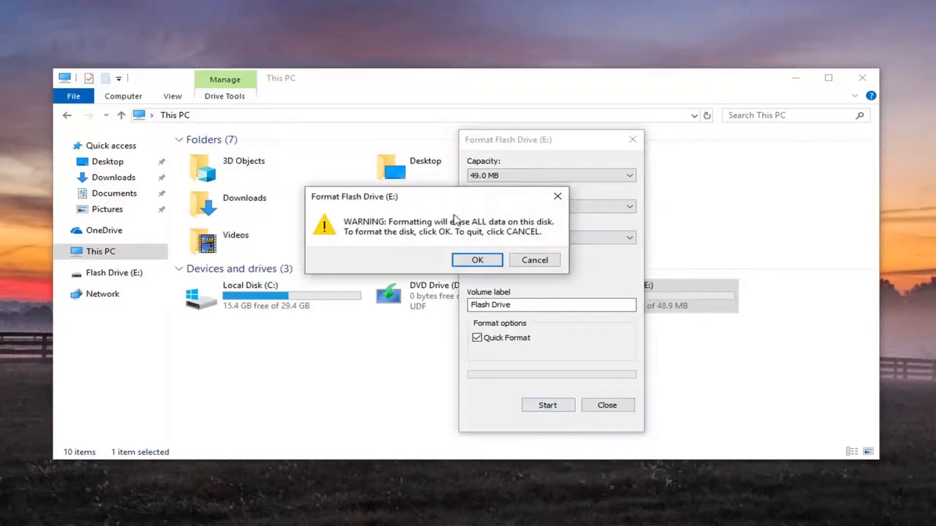
{"action": "mouse_move", "coordinate": [473, 231]}
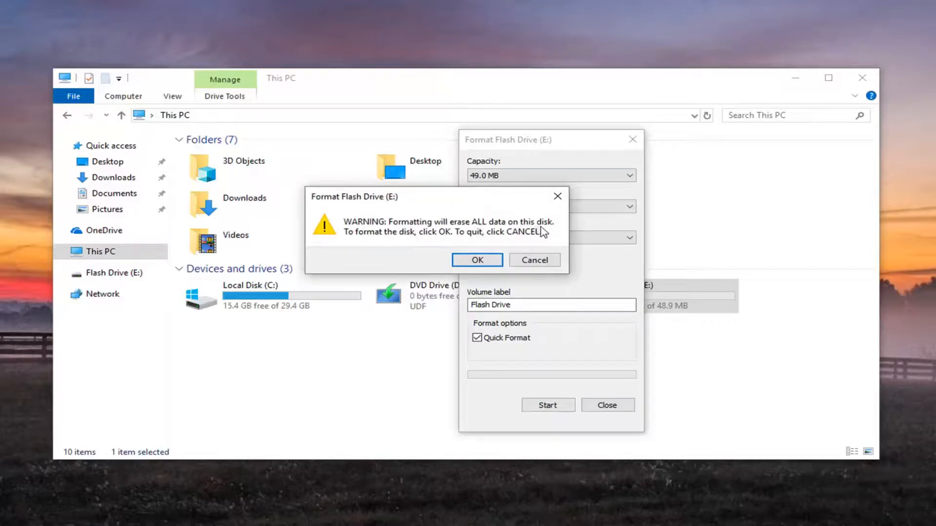
{"action": "mouse_move", "coordinate": [432, 243]}
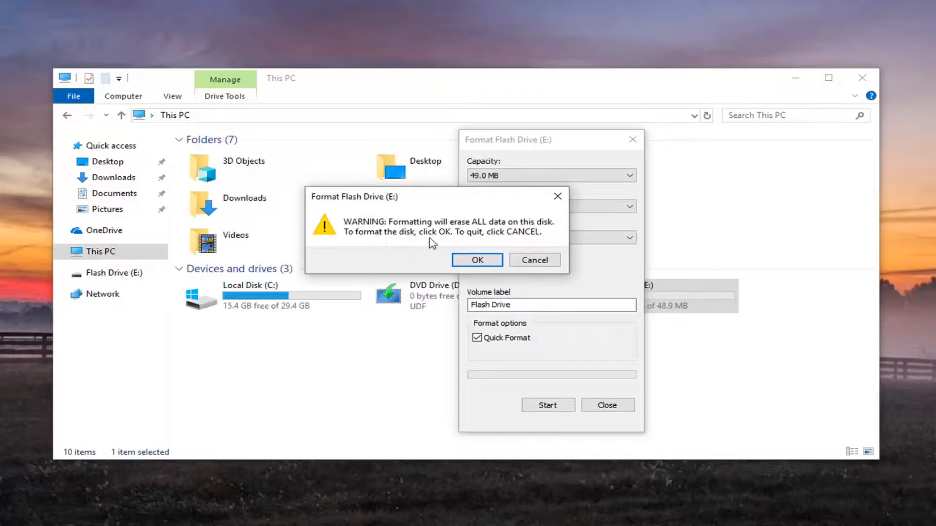
{"action": "mouse_move", "coordinate": [519, 239]}
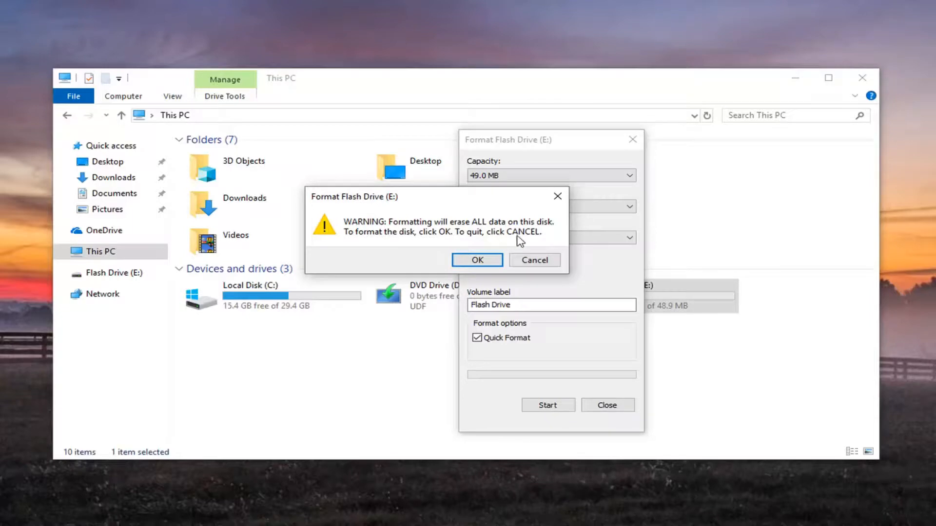
{"action": "left_click", "coordinate": [476, 260]}
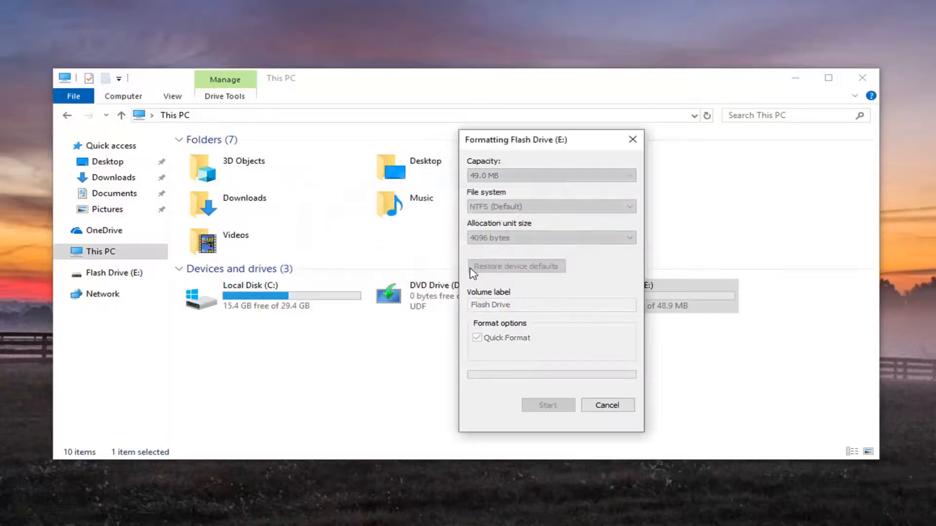
{"action": "mouse_move", "coordinate": [492, 179]}
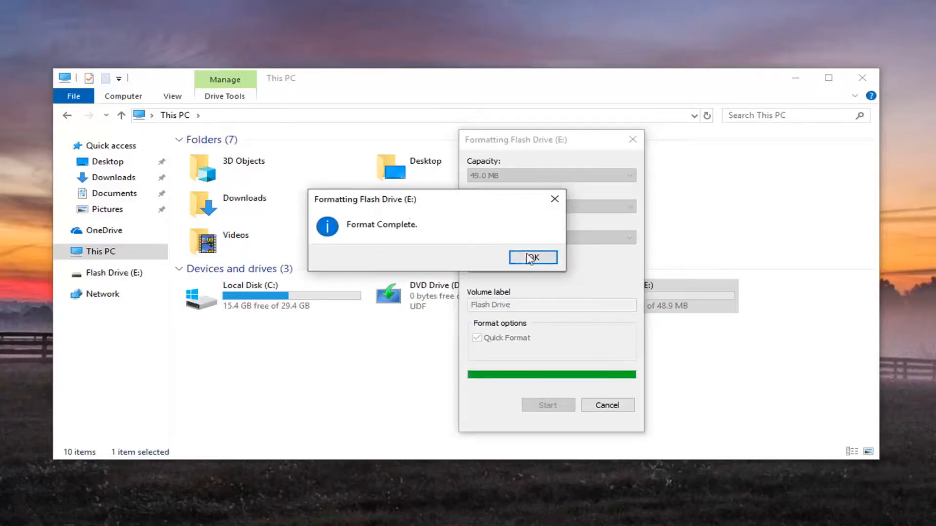
{"action": "left_click", "coordinate": [532, 257]}
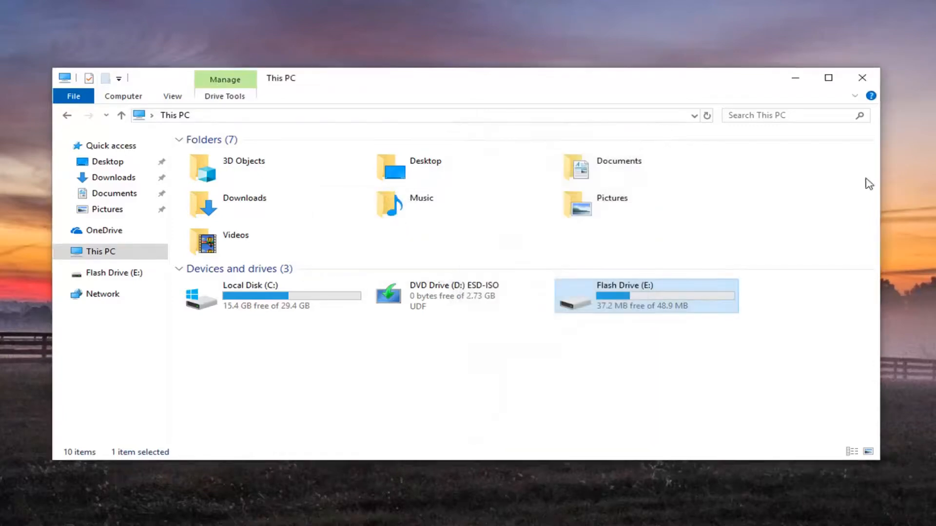
{"action": "left_click", "coordinate": [862, 78]}
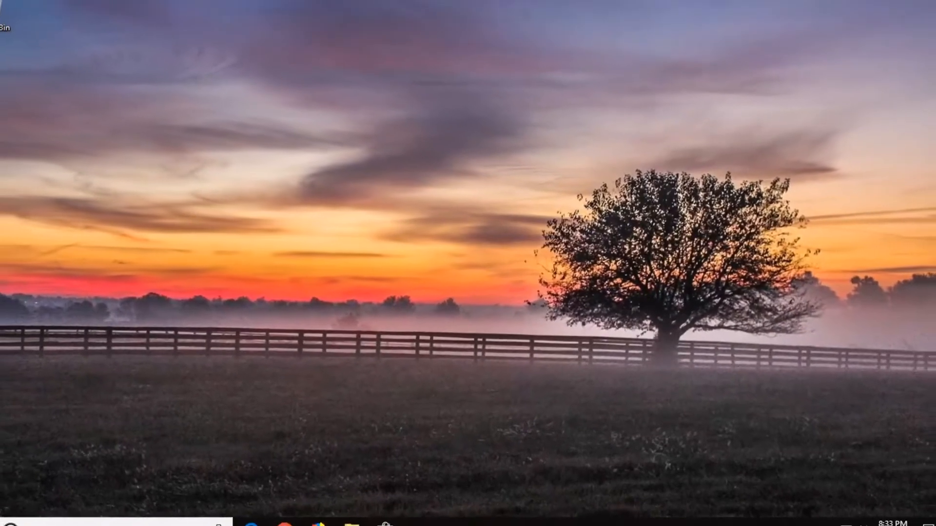